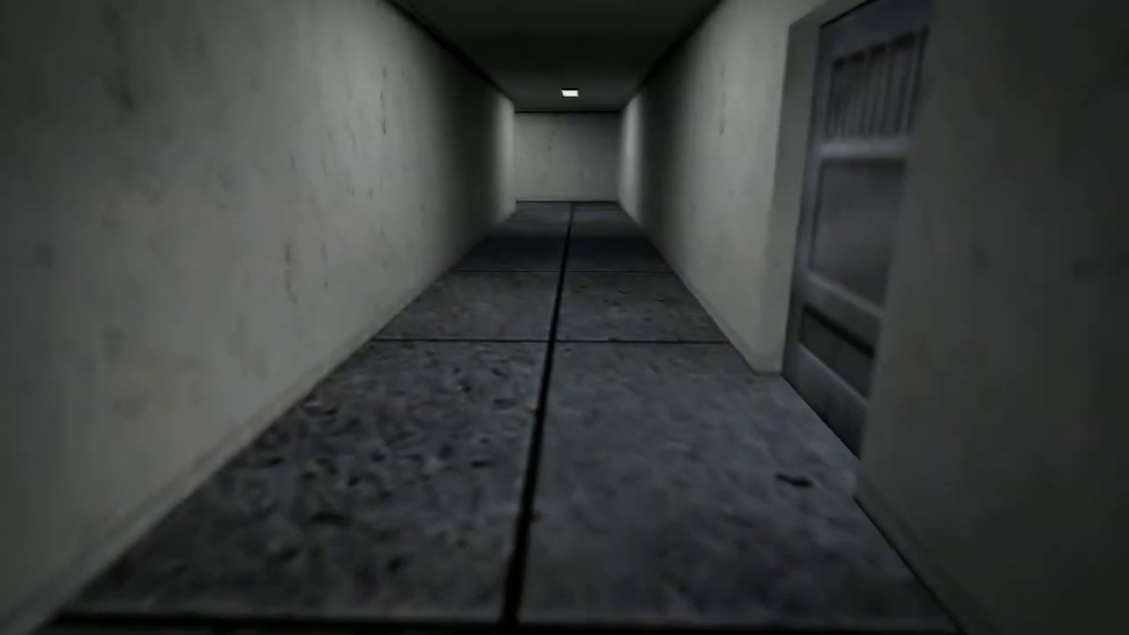
{"action": "key", "text": "w"}
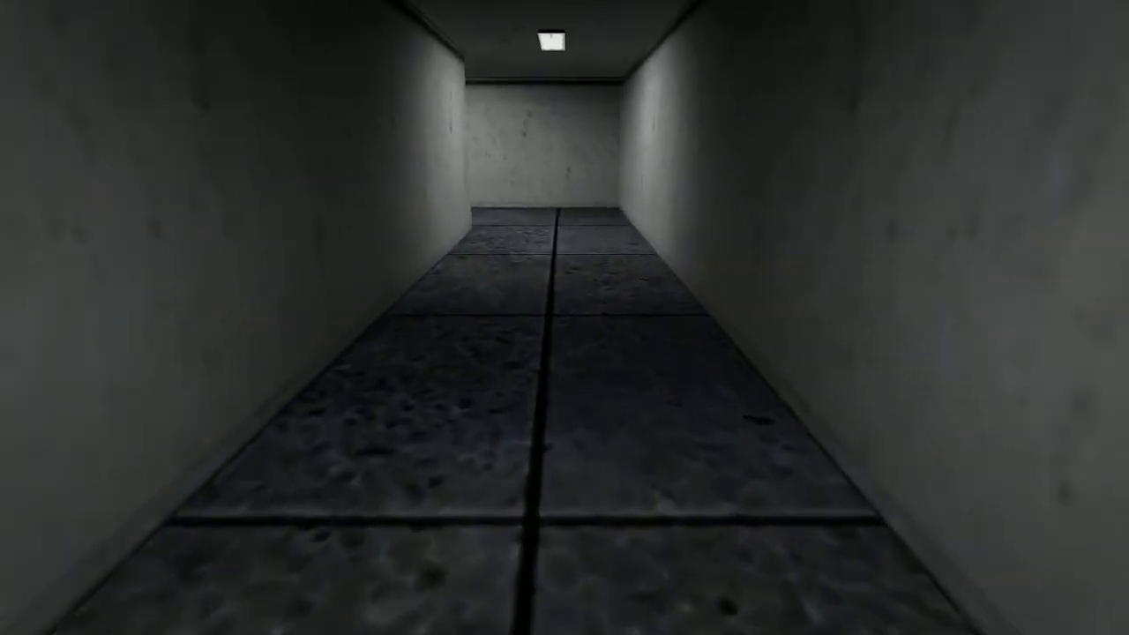
{"action": "mouse_move", "coordinate": [793, 317]}
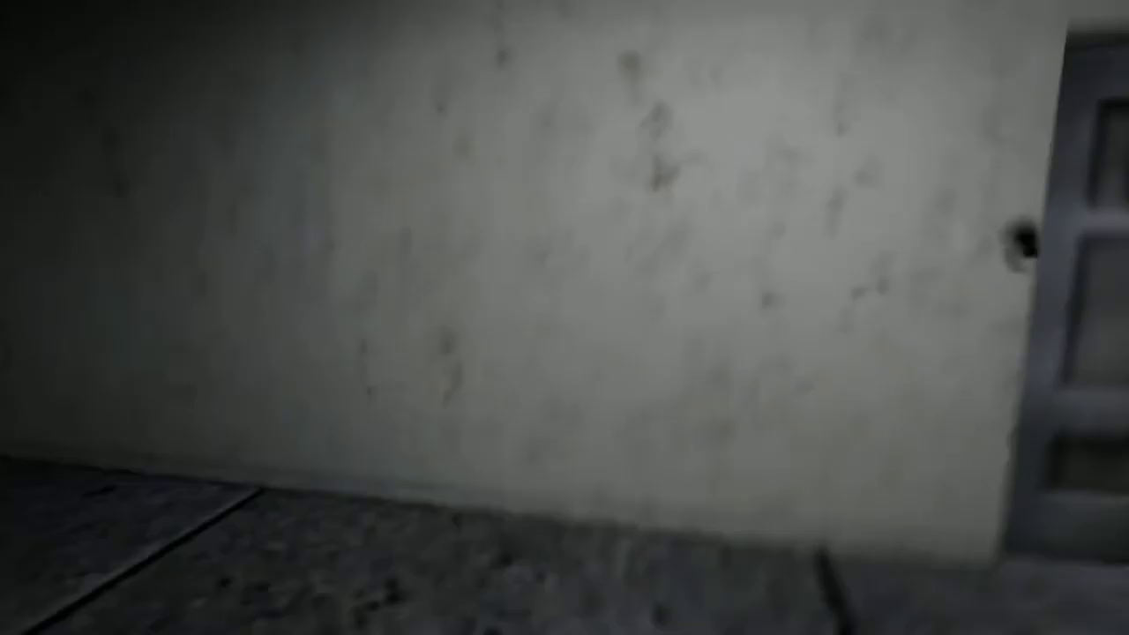
{"action": "mouse_move", "coordinate": [564, 317]}
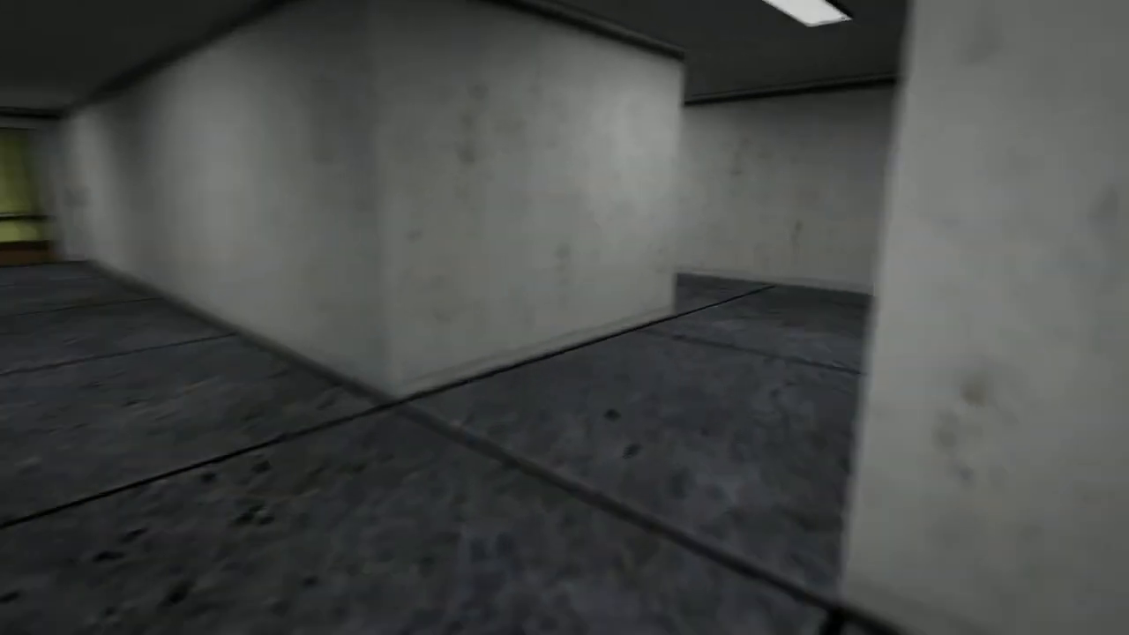
{"action": "mouse_move", "coordinate": [564, 317]}
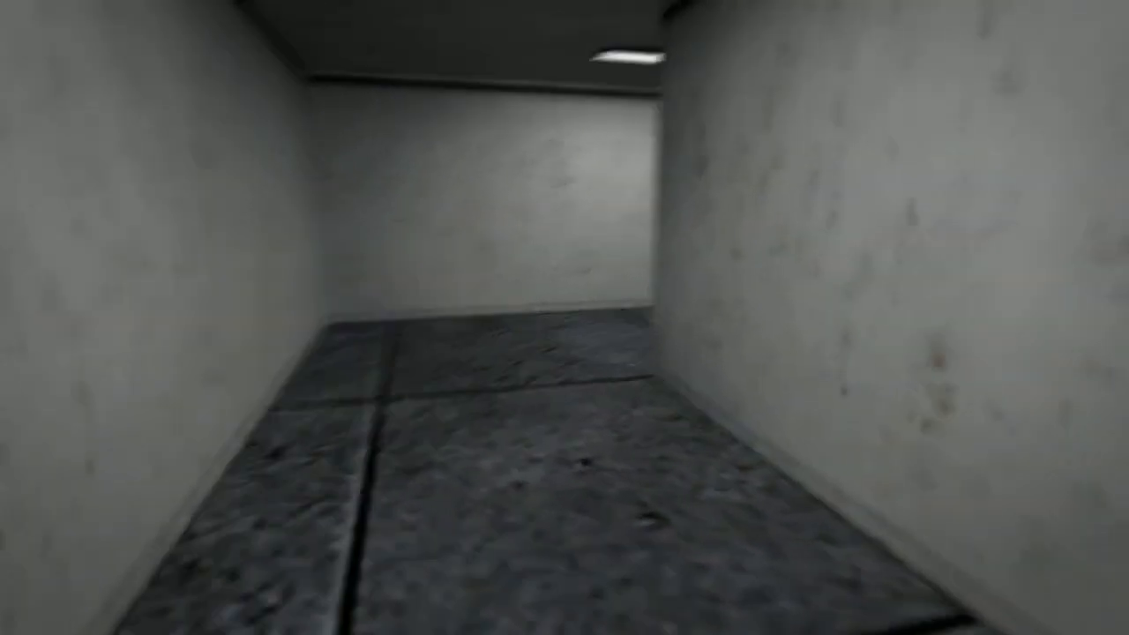
{"action": "mouse_move", "coordinate": [564, 318]}
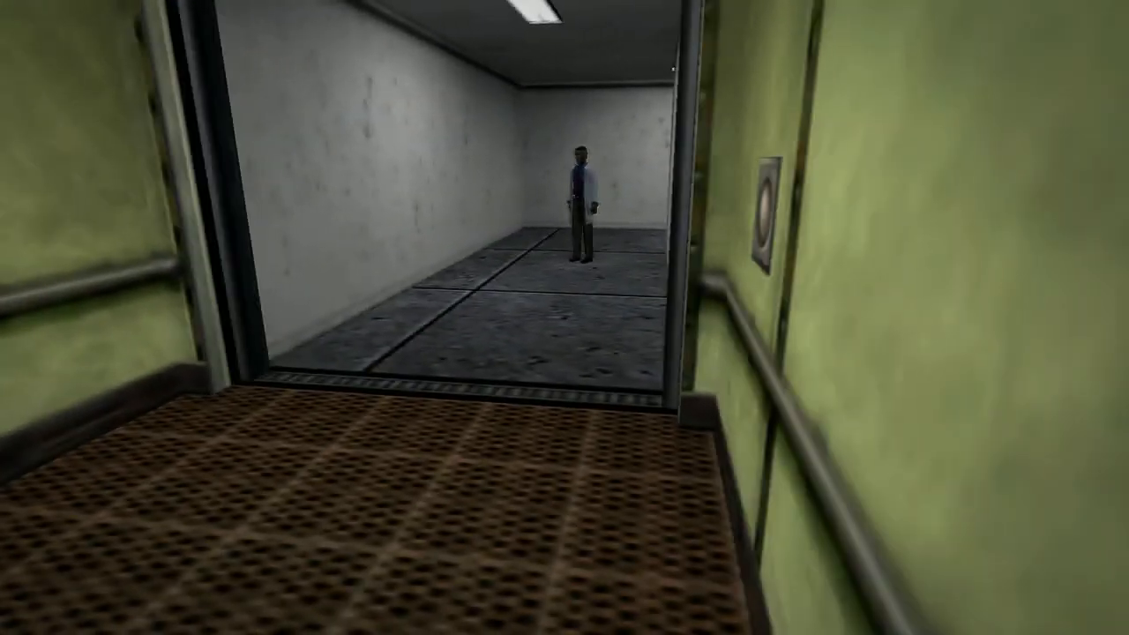
{"action": "key", "text": "w"}
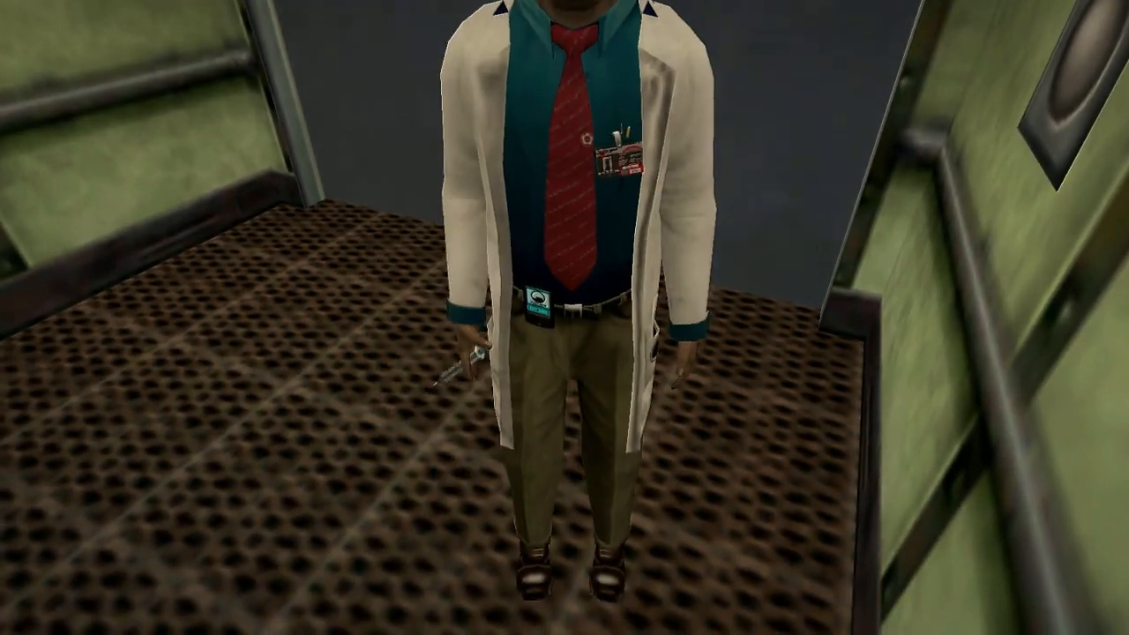
{"action": "mouse_move", "coordinate": [565, 317]}
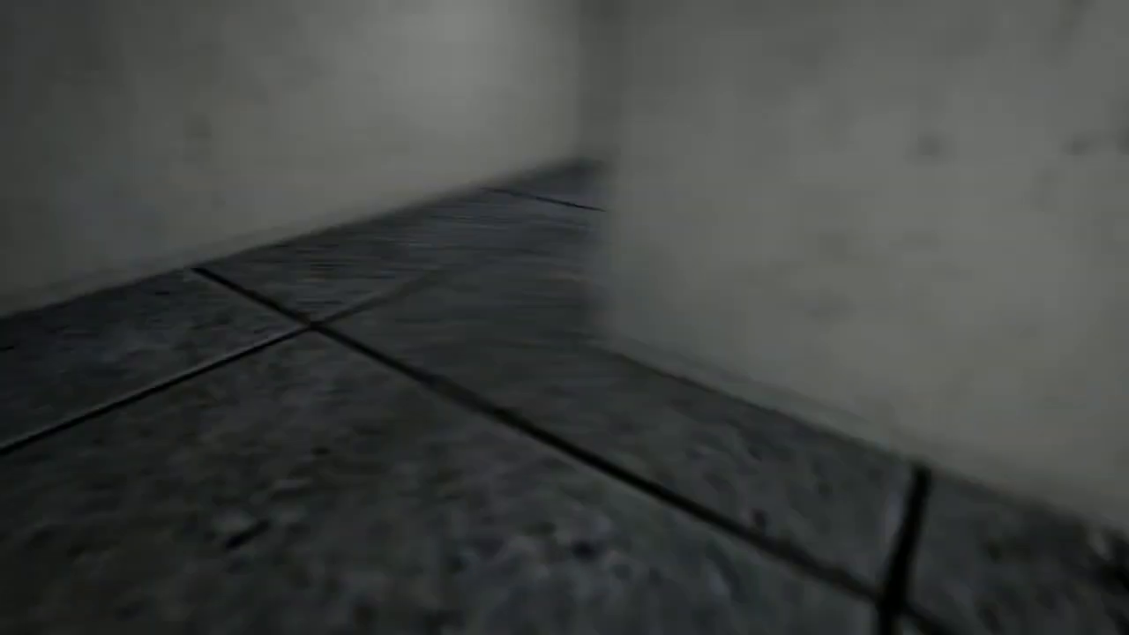
{"action": "mouse_move", "coordinate": [564, 318]}
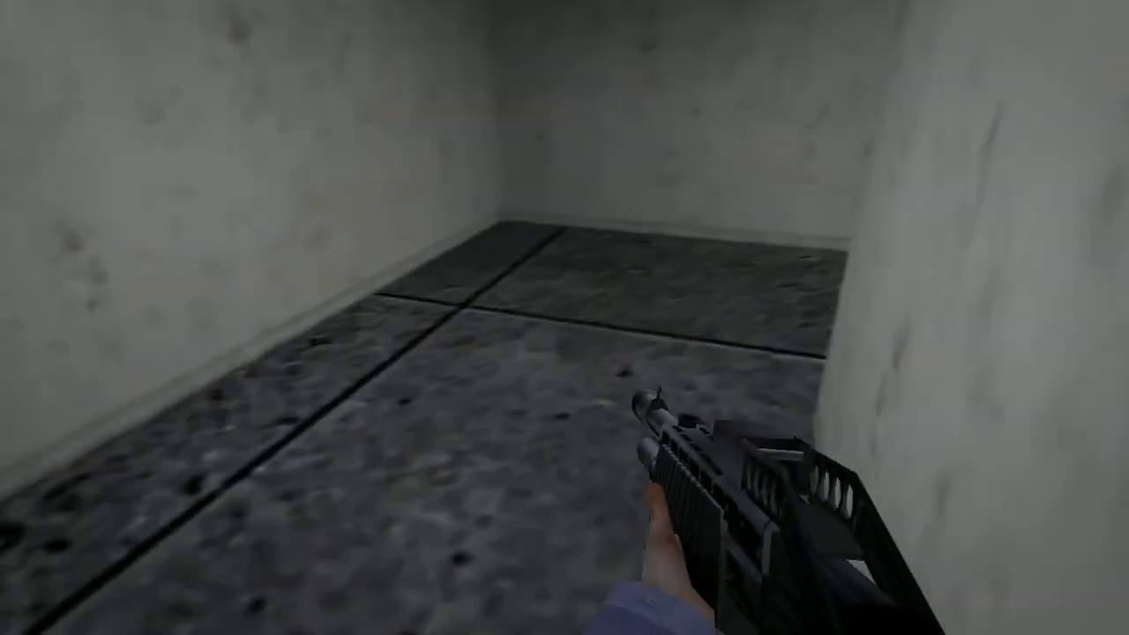
{"action": "mouse_move", "coordinate": [353, 317]}
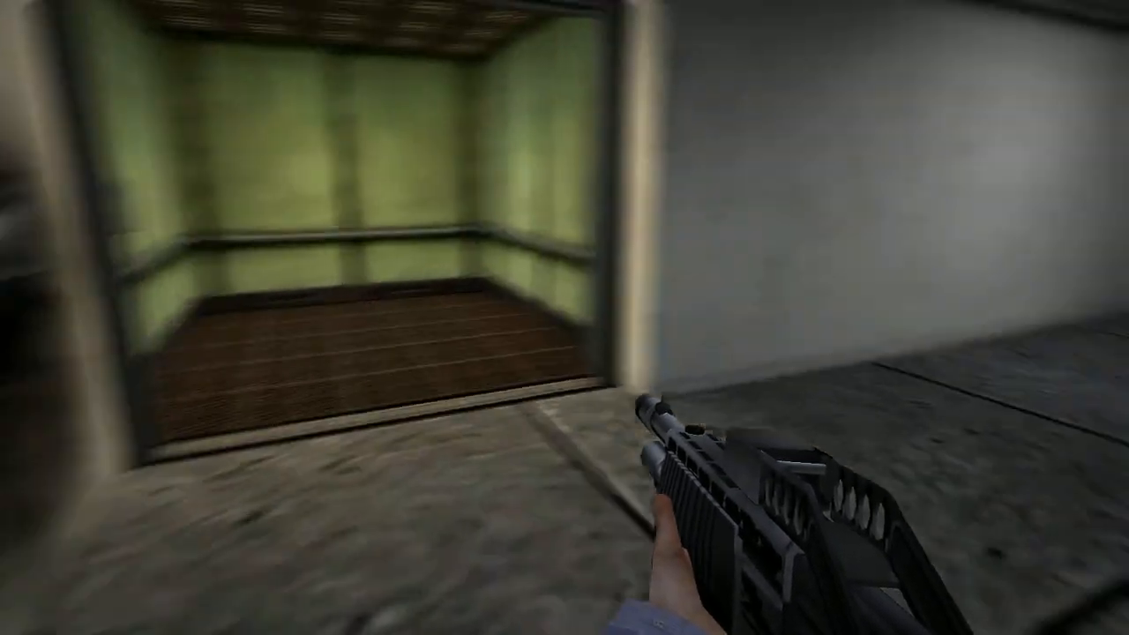
{"action": "mouse_move", "coordinate": [565, 318]}
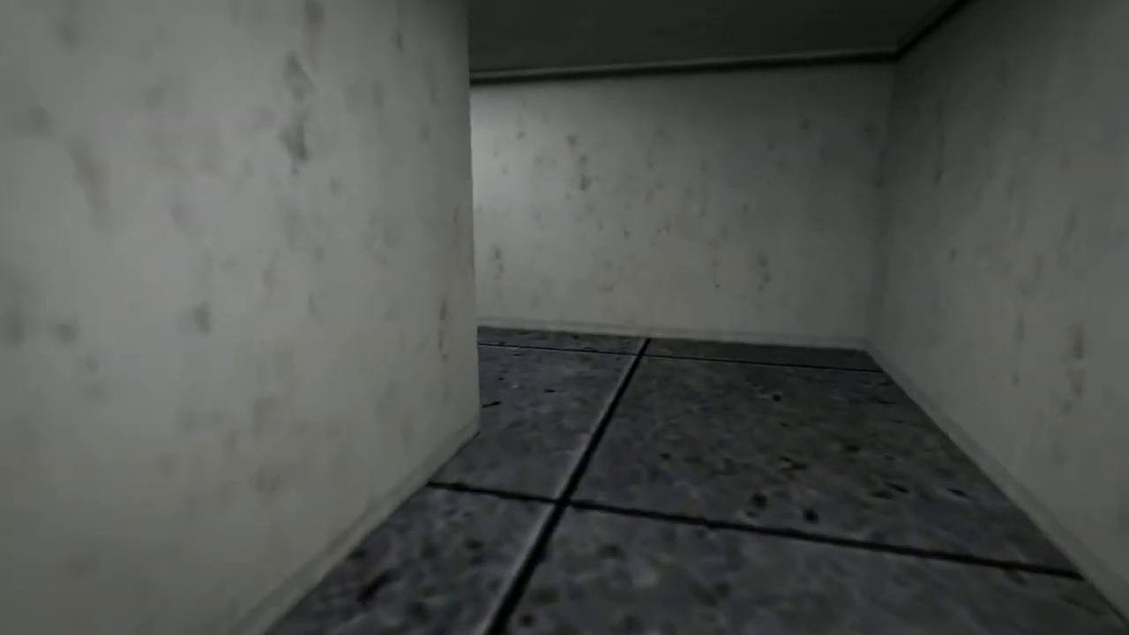
{"action": "mouse_move", "coordinate": [565, 318]}
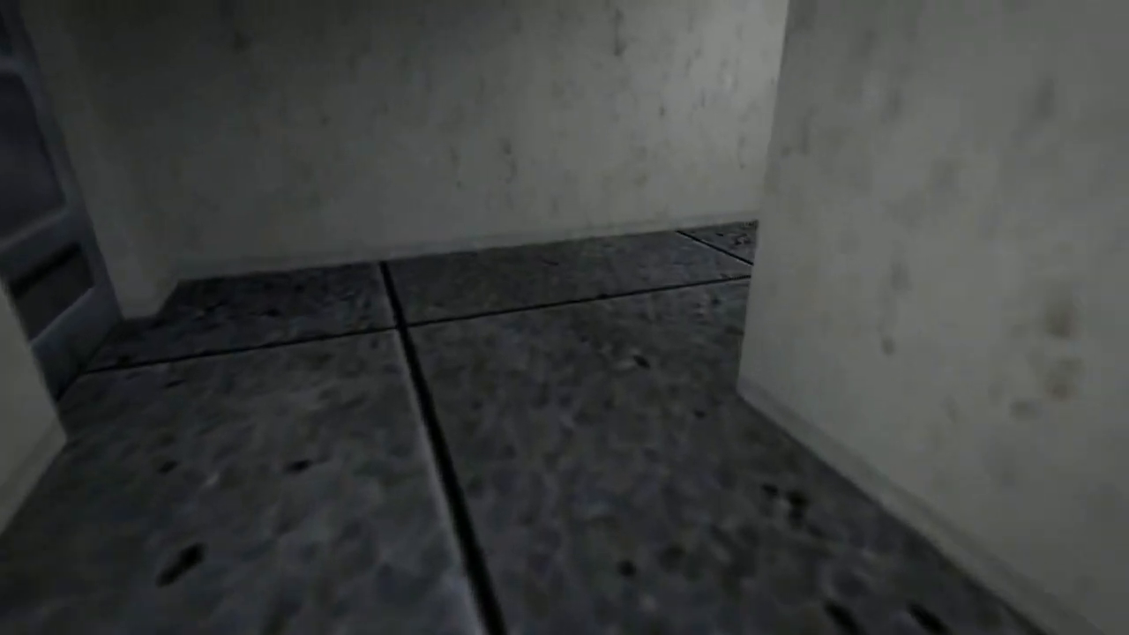
{"action": "mouse_move", "coordinate": [564, 317]}
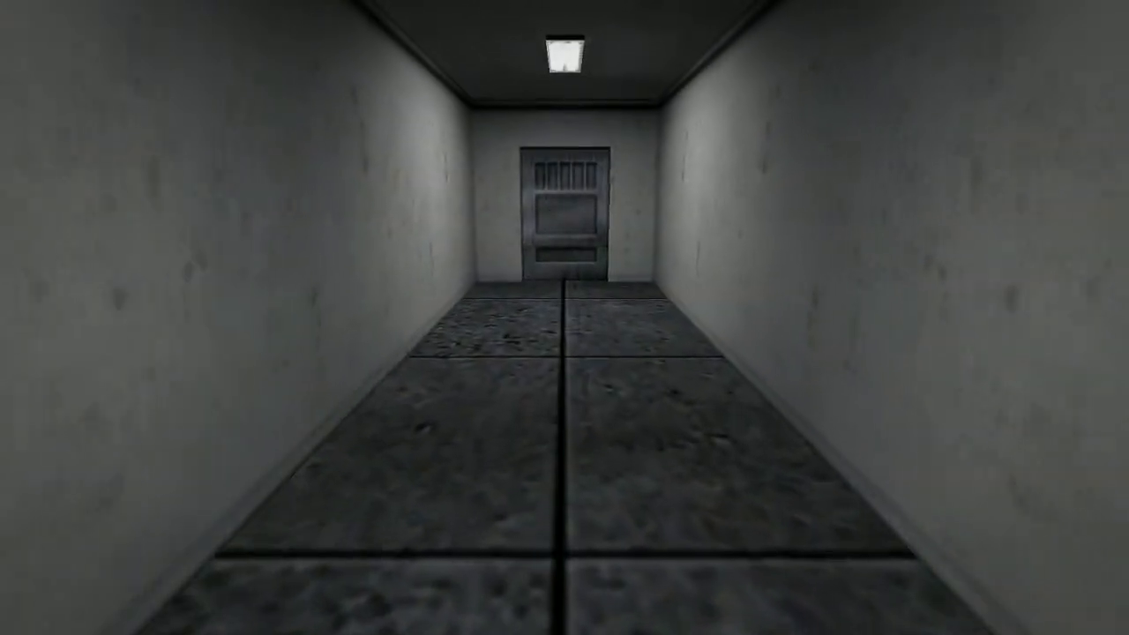
{"action": "key", "text": "W"}
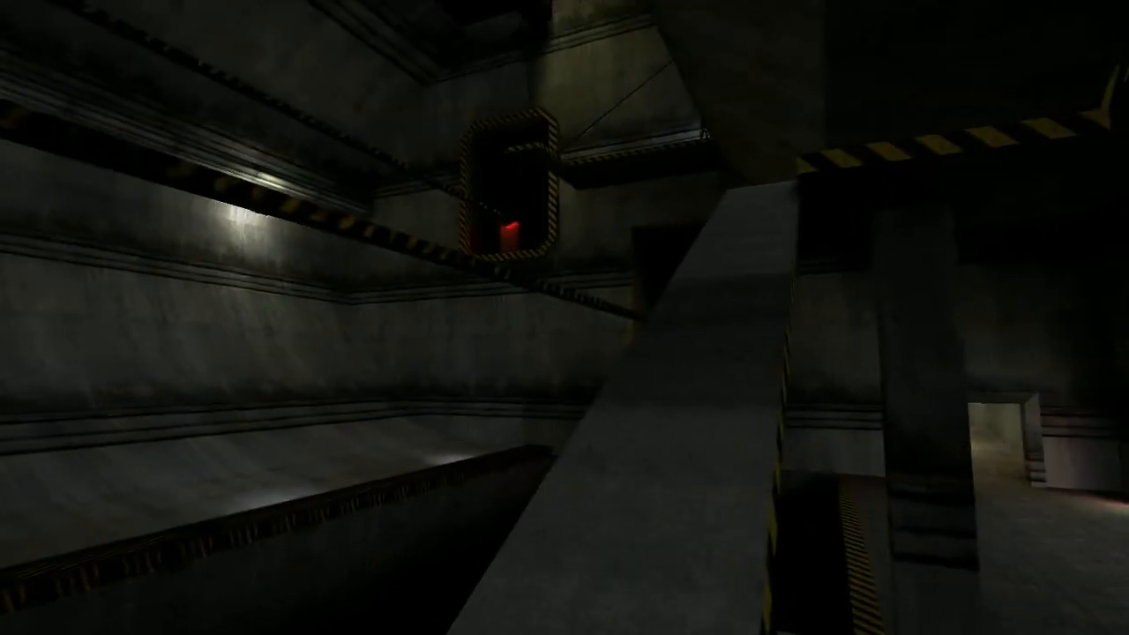
{"action": "mouse_move", "coordinate": [564, 317]}
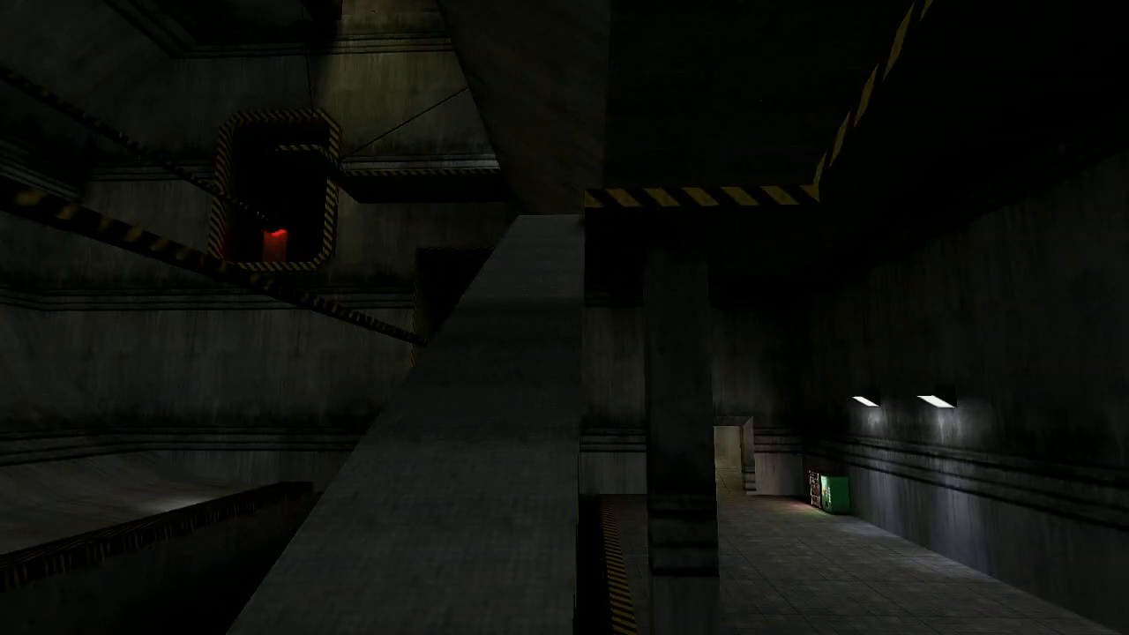
{"action": "mouse_move", "coordinate": [565, 318]}
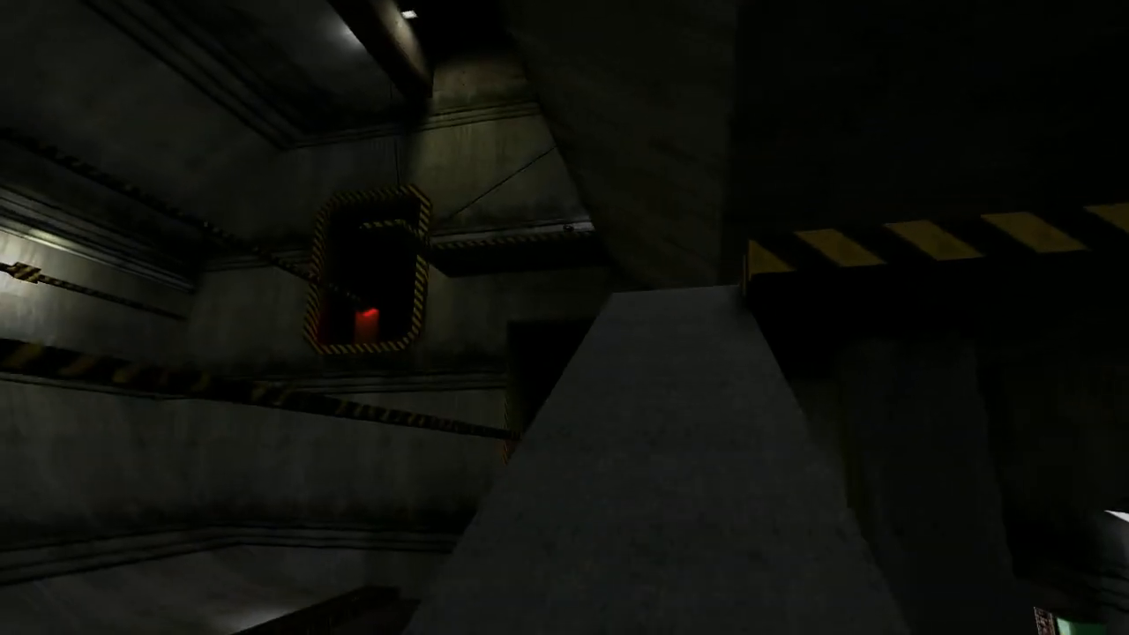